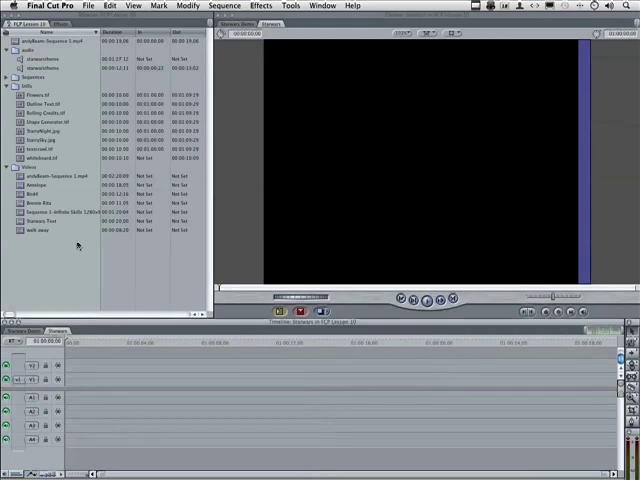
{"action": "mouse_move", "coordinate": [68, 247]}
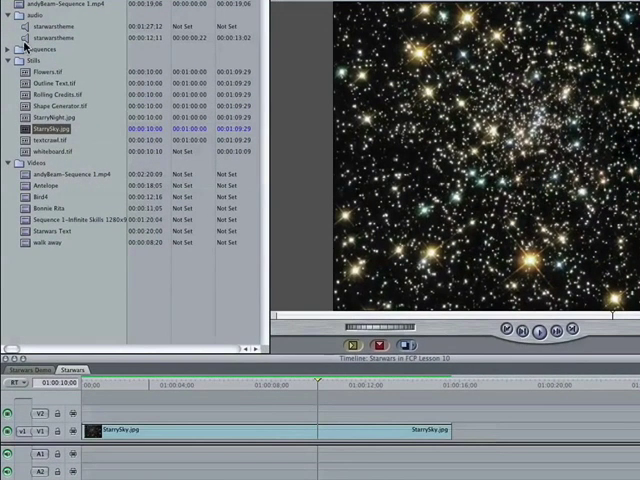
{"action": "left_click", "coordinate": [55, 37]}
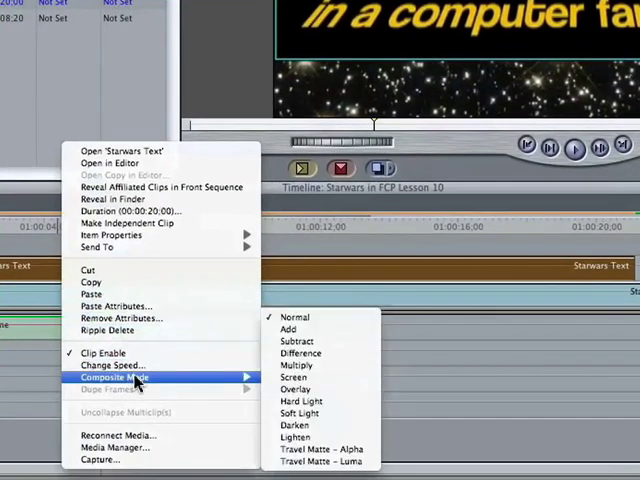
{"action": "mouse_move", "coordinate": [293, 377]}
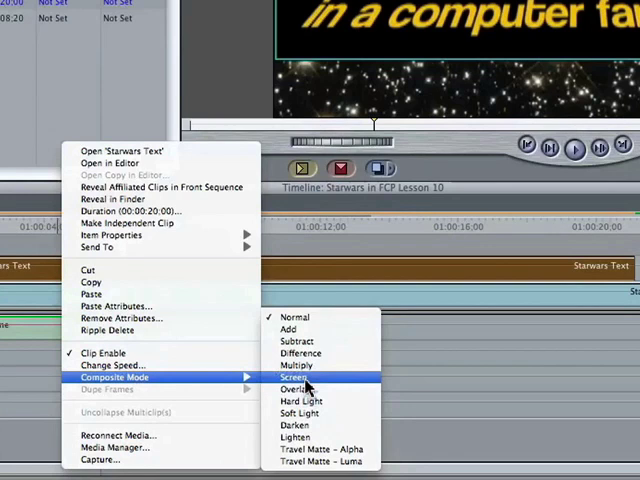
Set the Starwars Text clip's composite mode to Screen so black disappears over the starfield.
{"action": "left_click", "coordinate": [288, 378]}
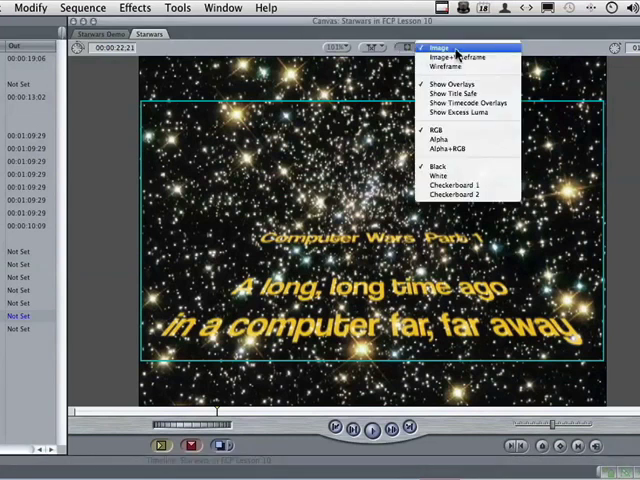
{"action": "mouse_move", "coordinate": [460, 57]}
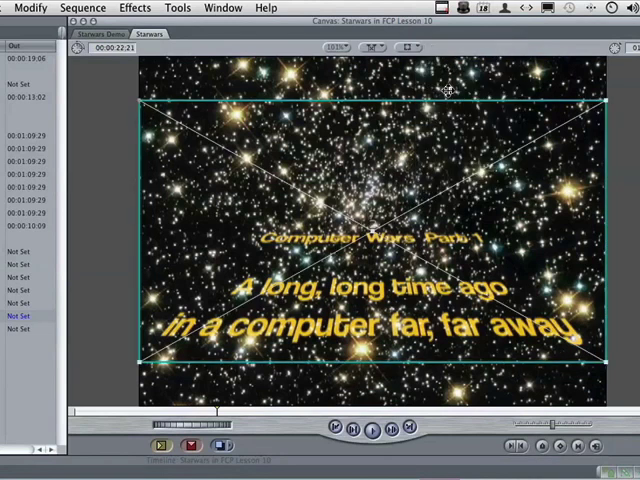
{"action": "mouse_move", "coordinate": [322, 188]}
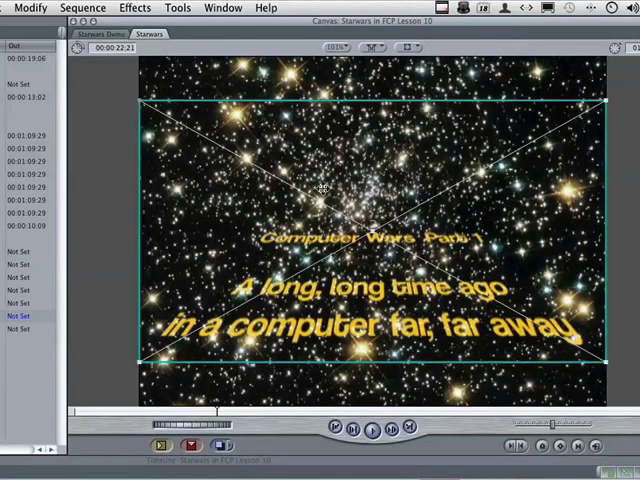